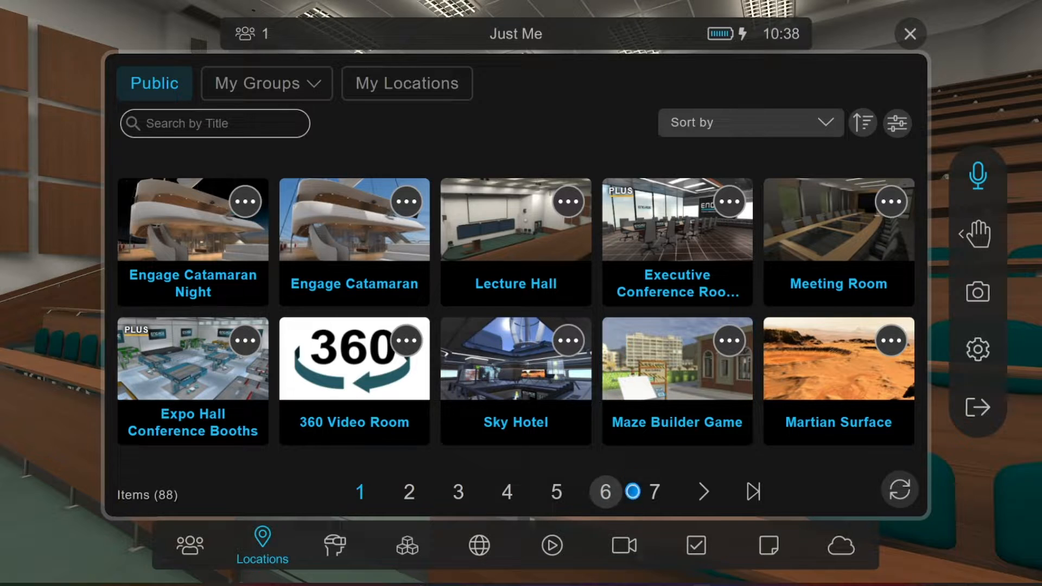
Show the recordings panel and switch its listing to the 18 recordings saved in Cloud Files
click(622, 544)
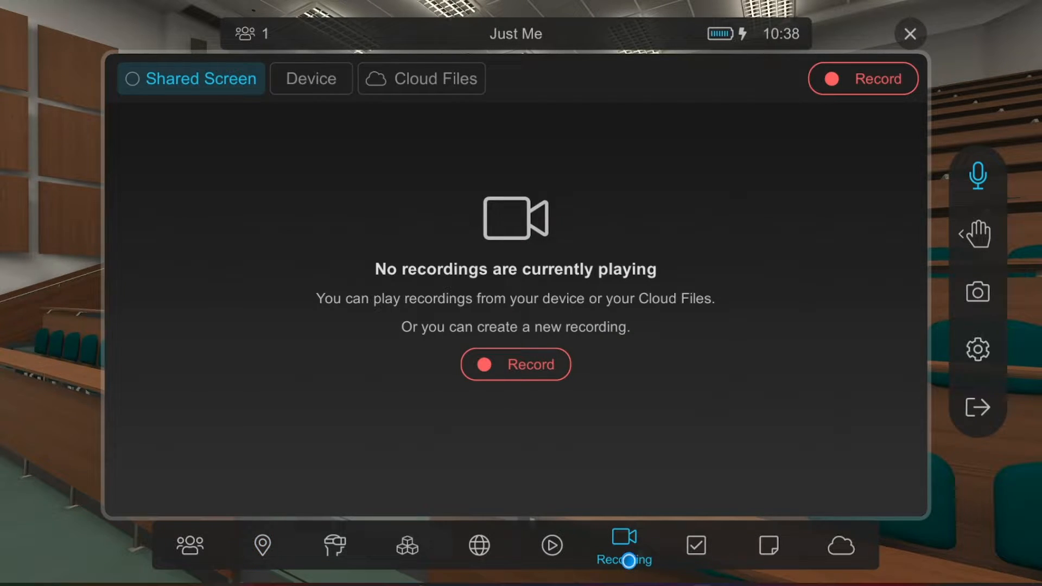
mouse_move(582, 301)
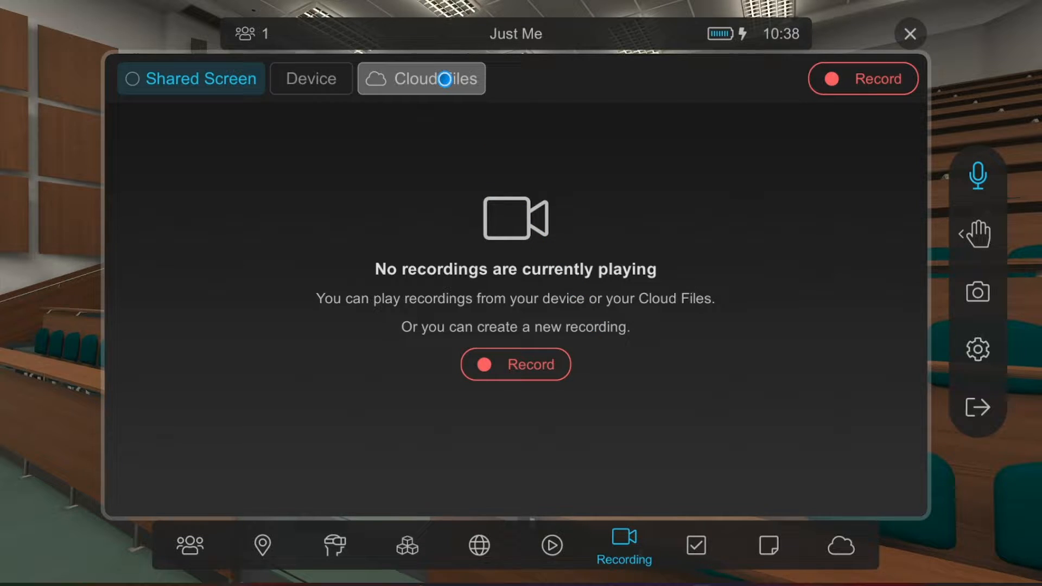
click(421, 78)
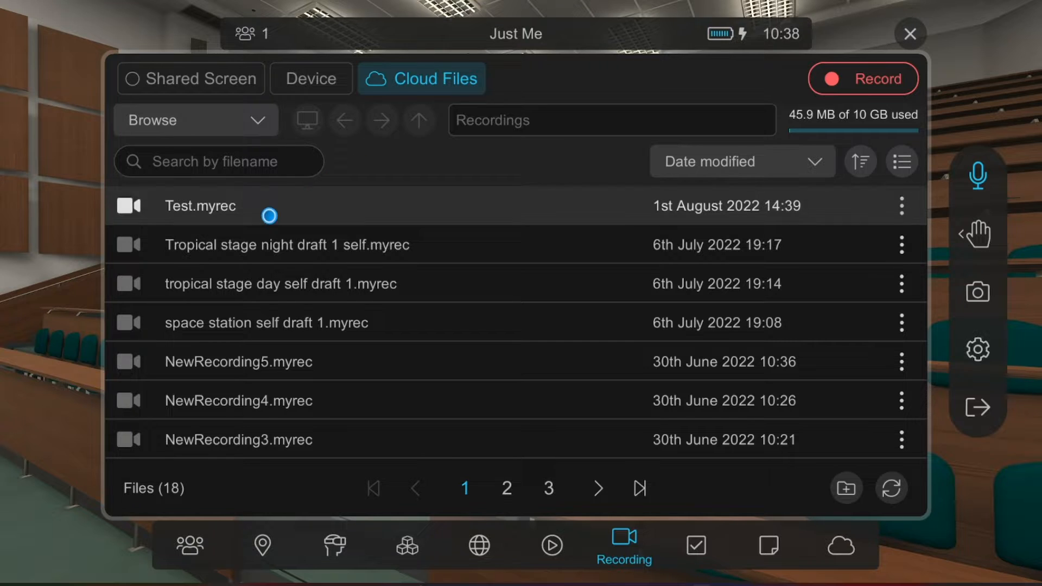
Show Test.myrec's details (size and dates) along with its more-actions options list
click(200, 205)
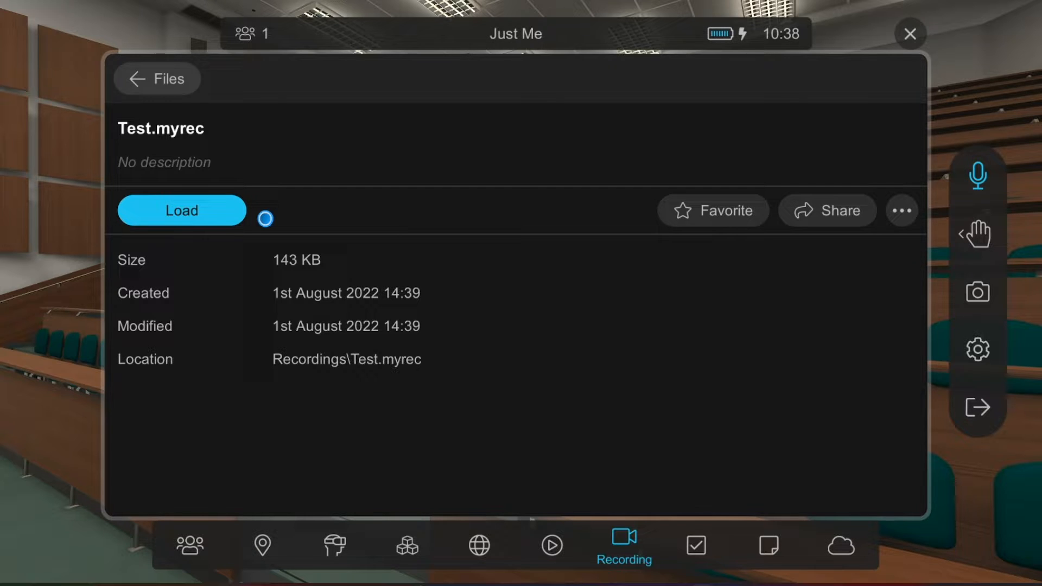
mouse_move(564, 230)
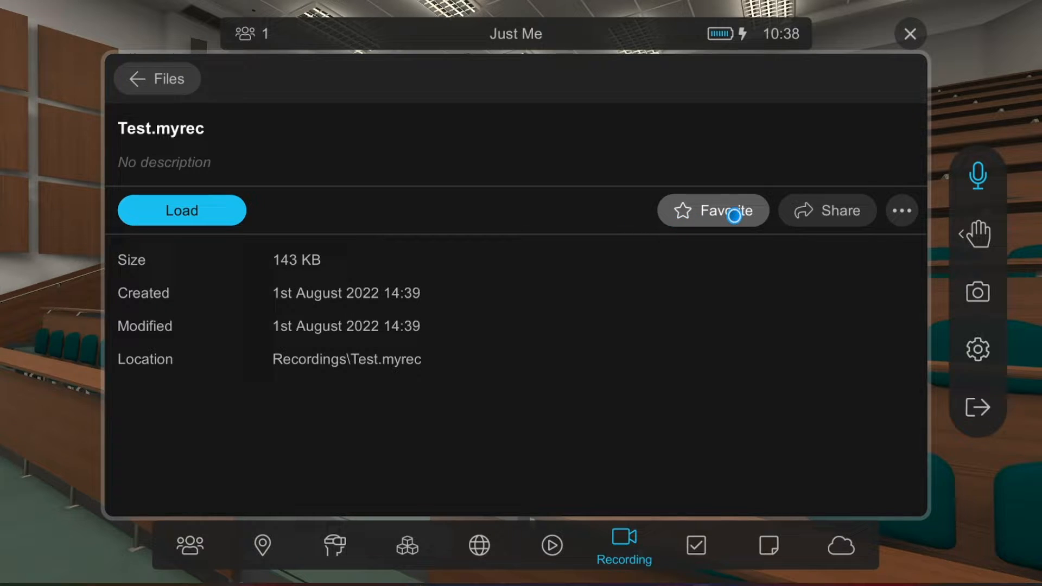
mouse_move(828, 213)
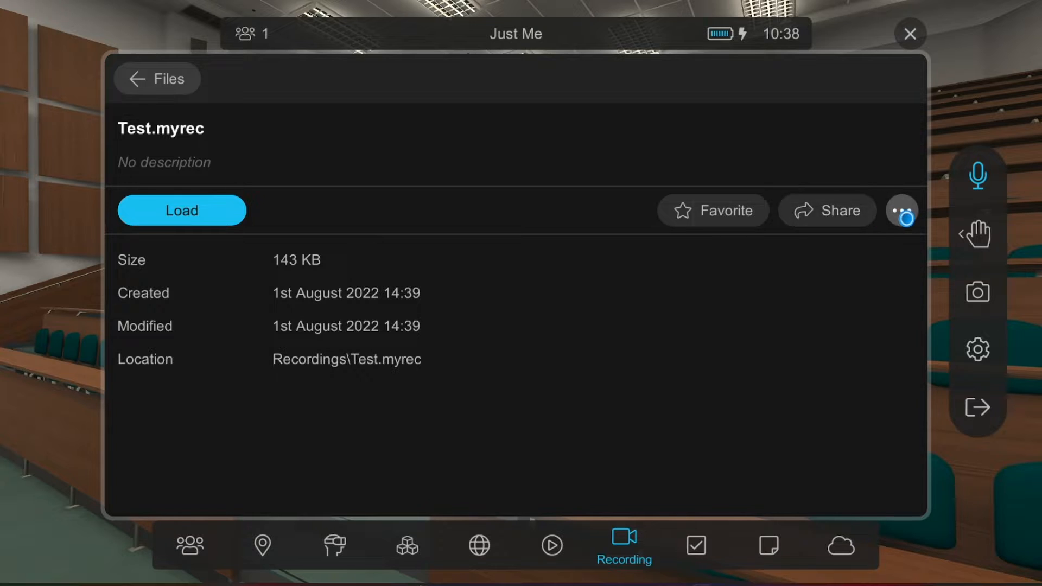
click(902, 210)
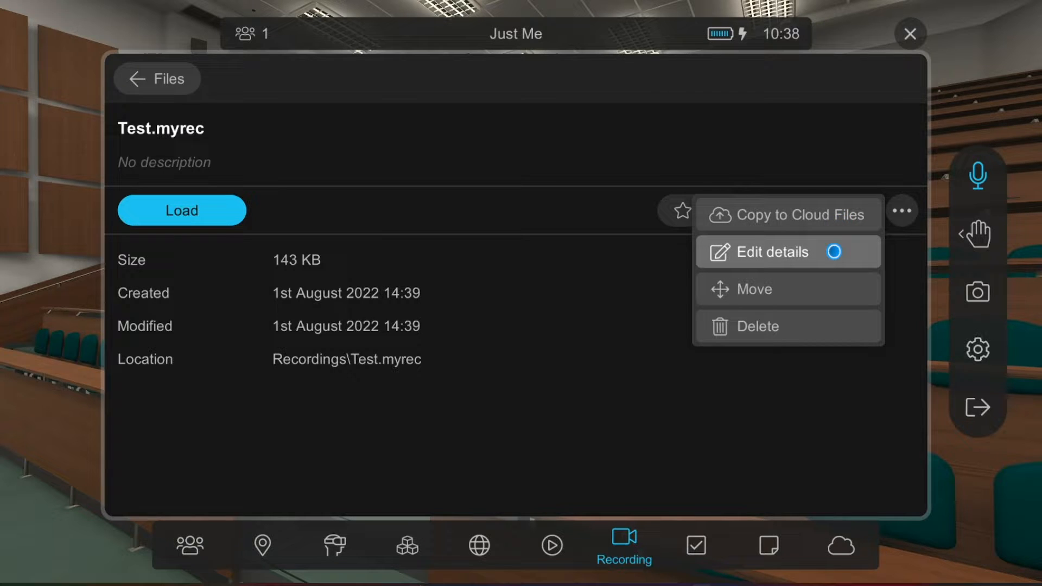
mouse_move(753, 289)
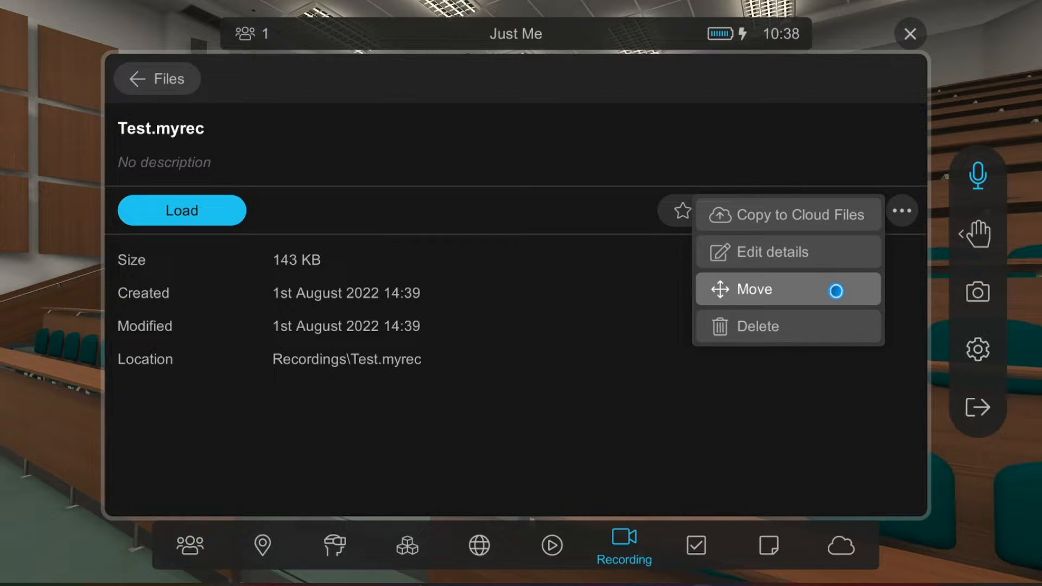
mouse_move(818, 369)
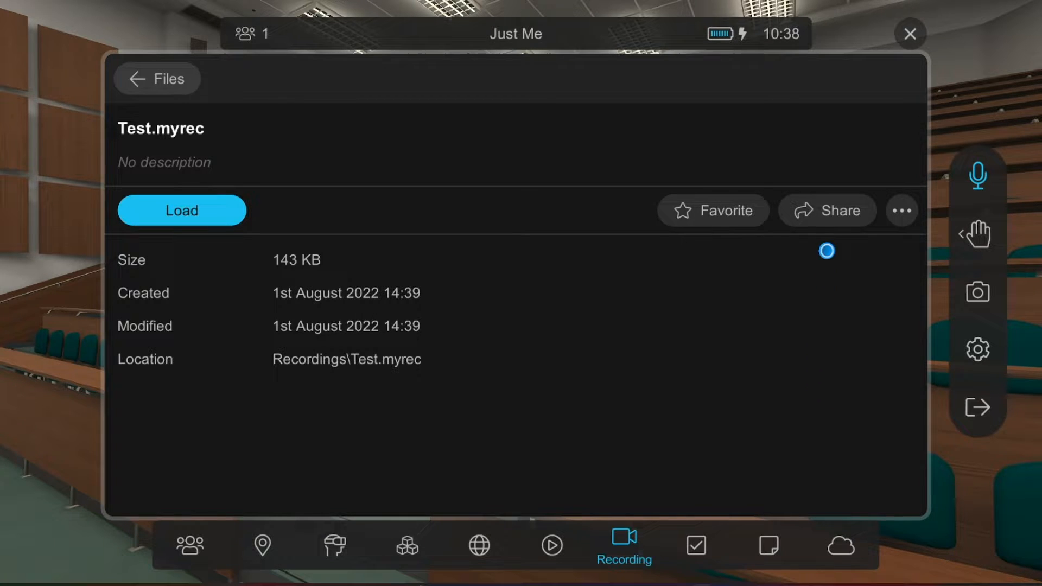
click(827, 210)
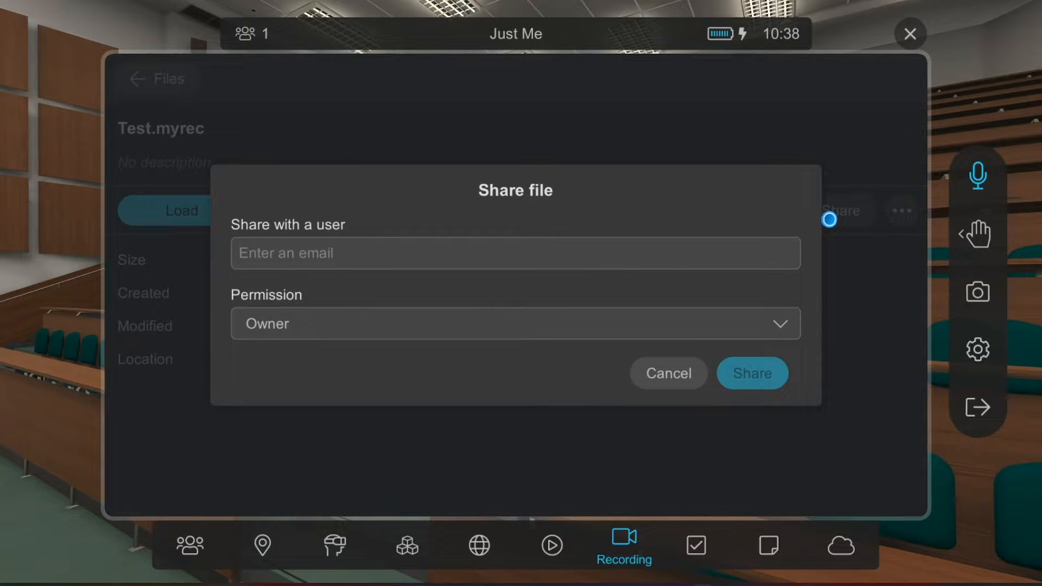
mouse_move(544, 283)
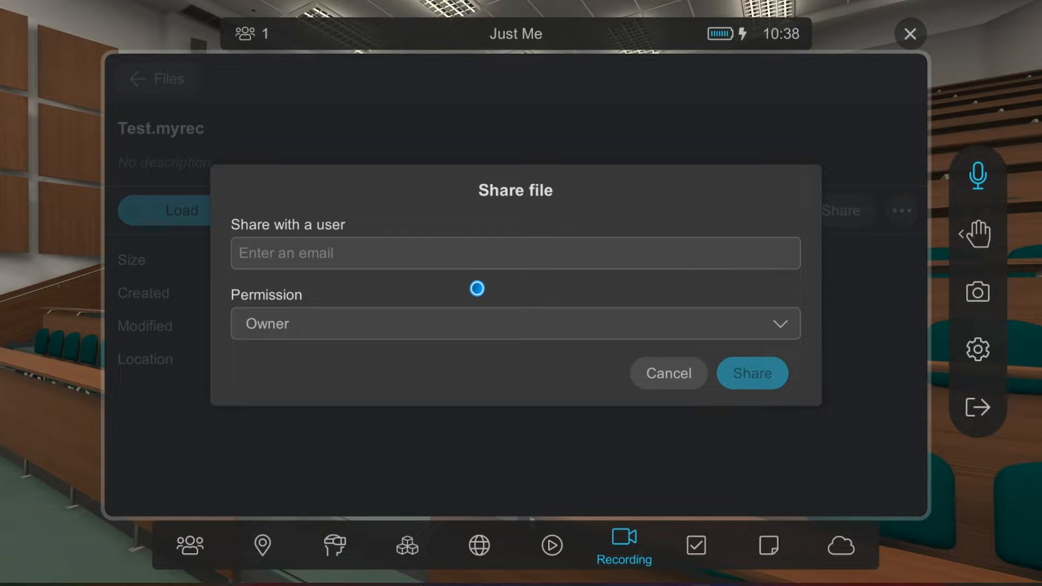
mouse_move(499, 304)
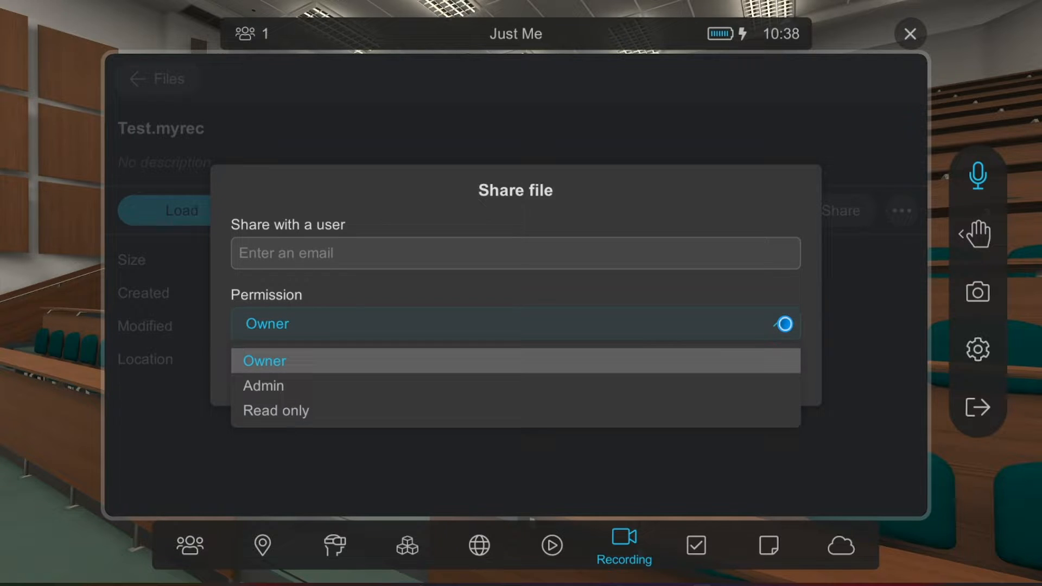
click(265, 360)
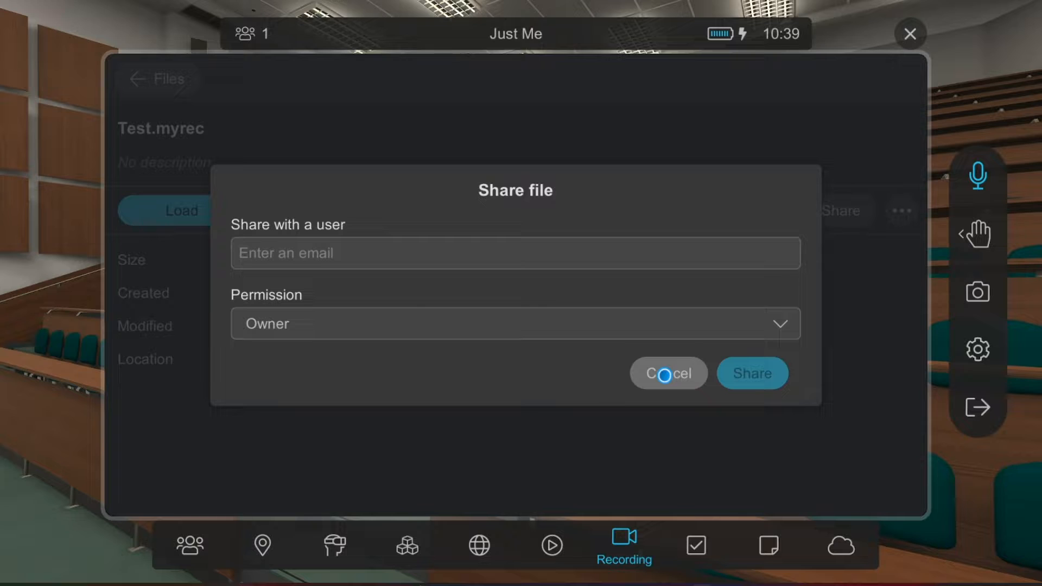
click(667, 373)
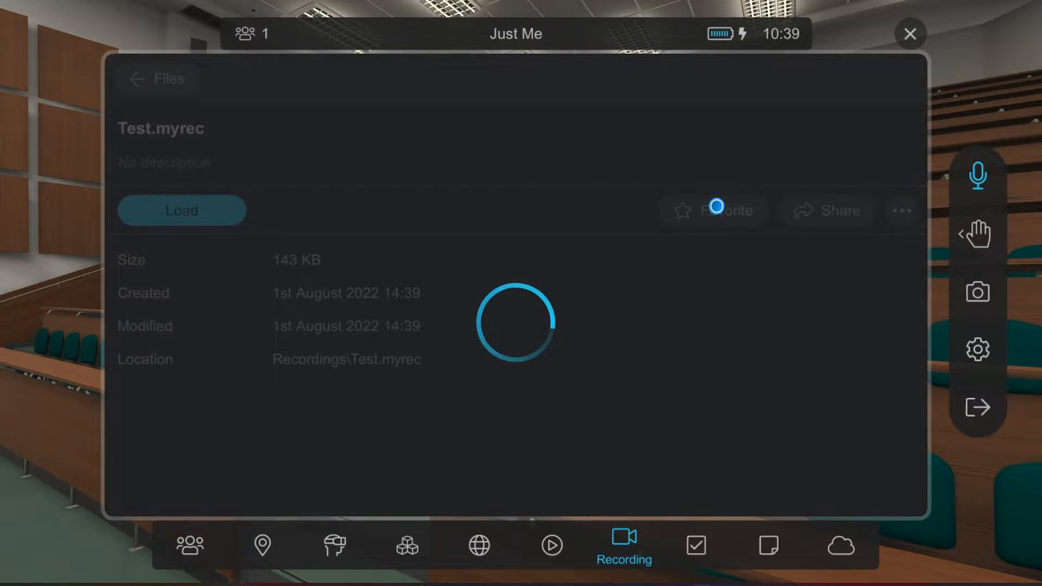
click(714, 210)
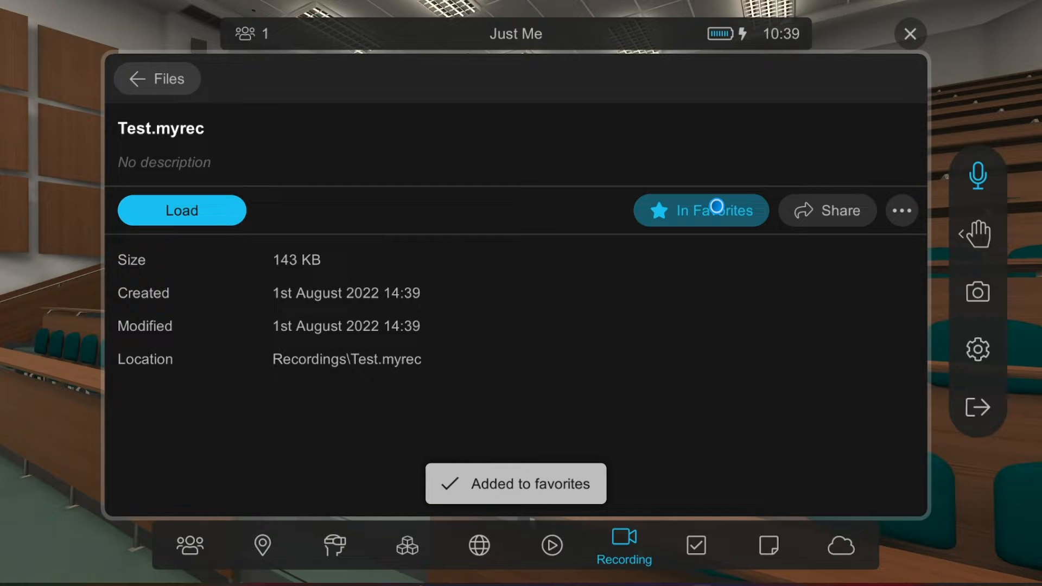
click(700, 211)
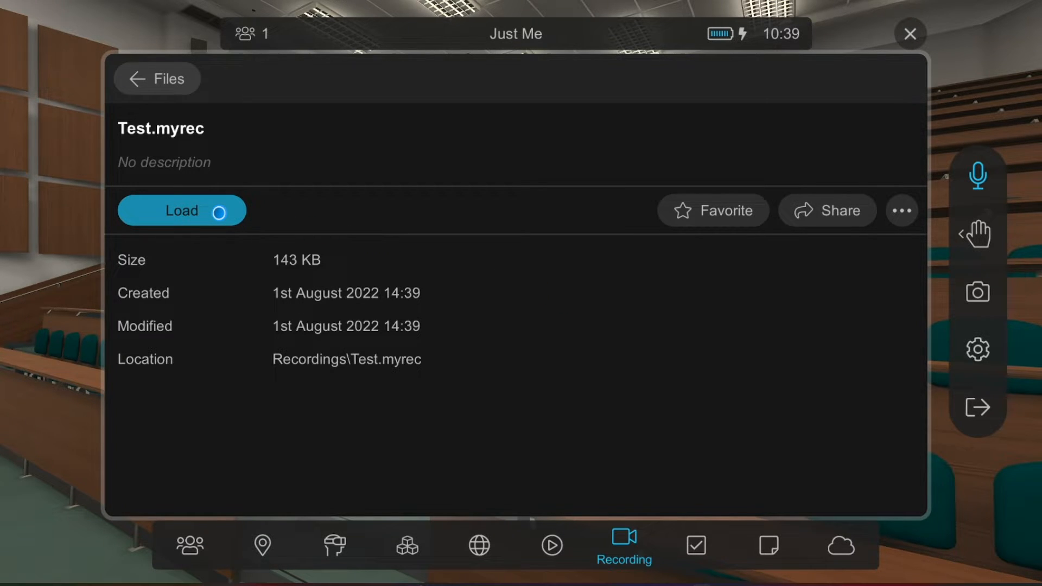
Load Test.myrec so its Play, Advanced playback, Edit recording and Cancel choices appear
click(181, 210)
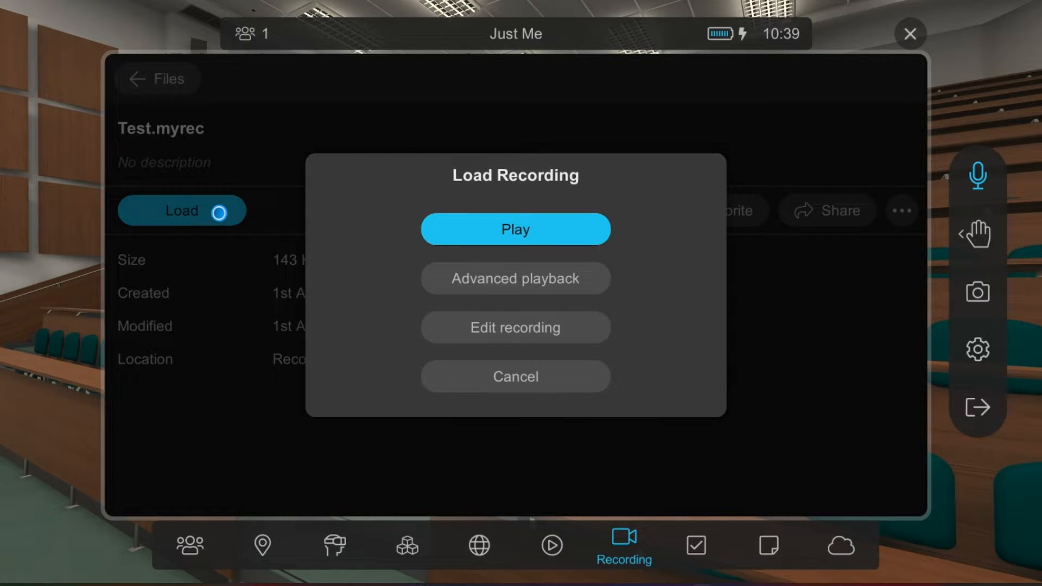
mouse_move(389, 241)
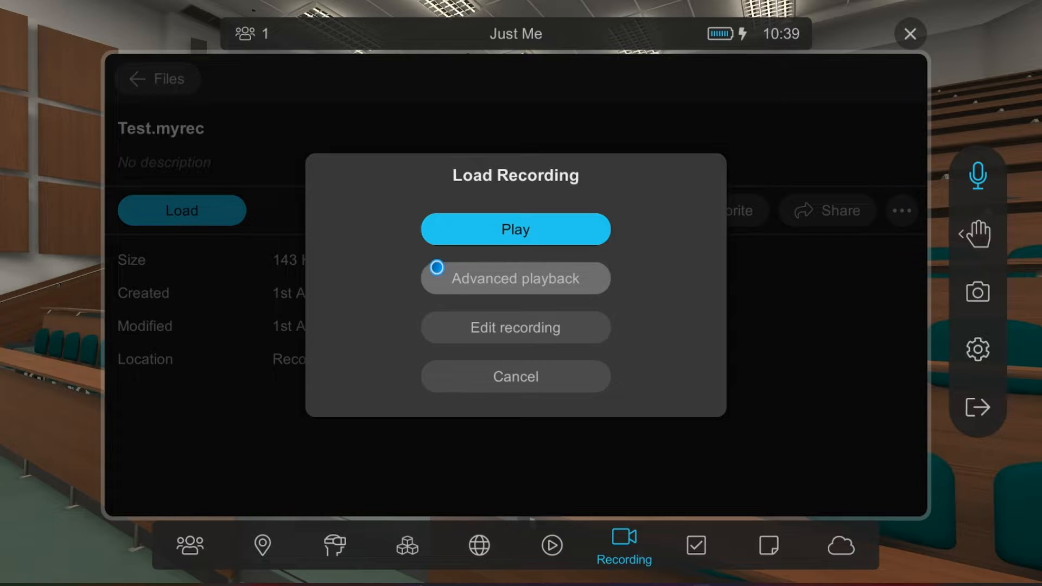
Toggle avatar sound FX, display names and IFX-only in Advanced playback, then cancel without playing
click(515, 279)
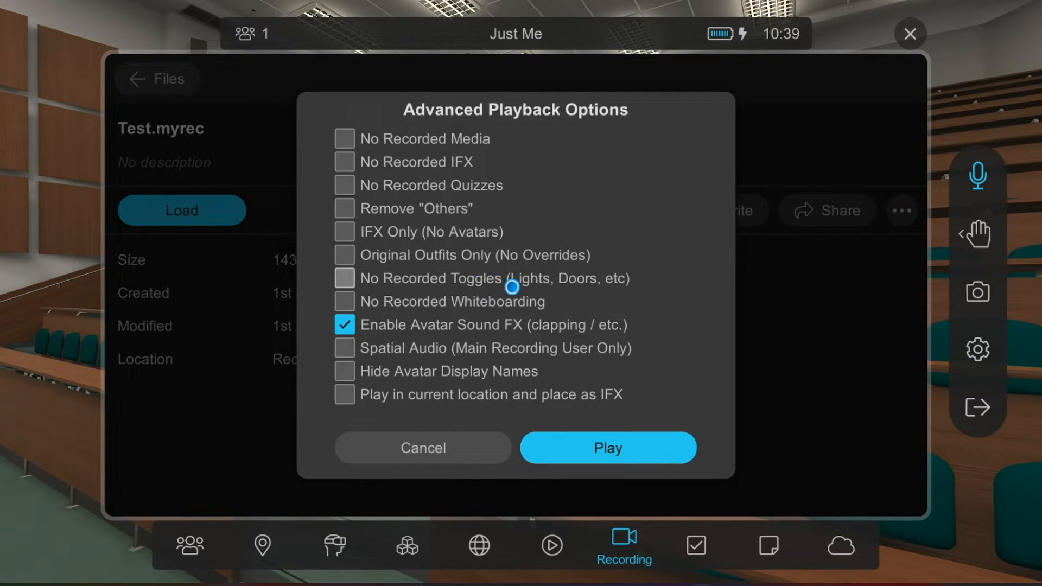
mouse_move(661, 307)
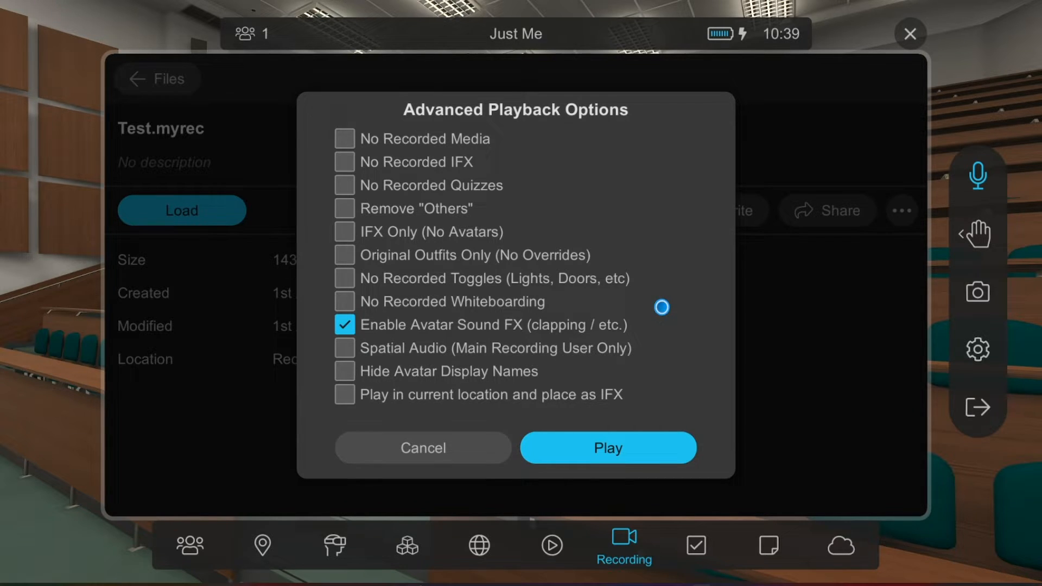
mouse_move(458, 231)
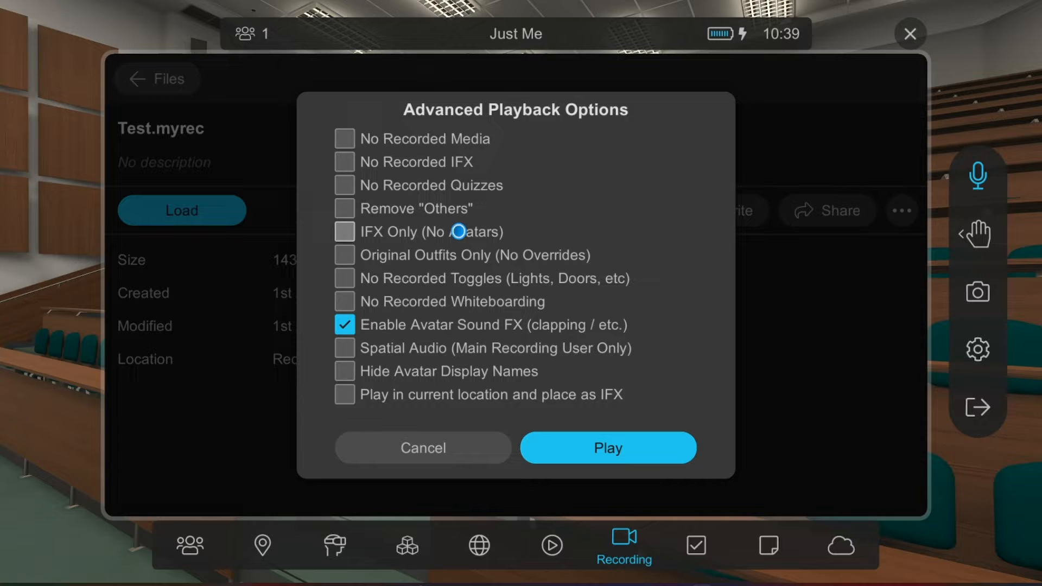
mouse_move(406, 332)
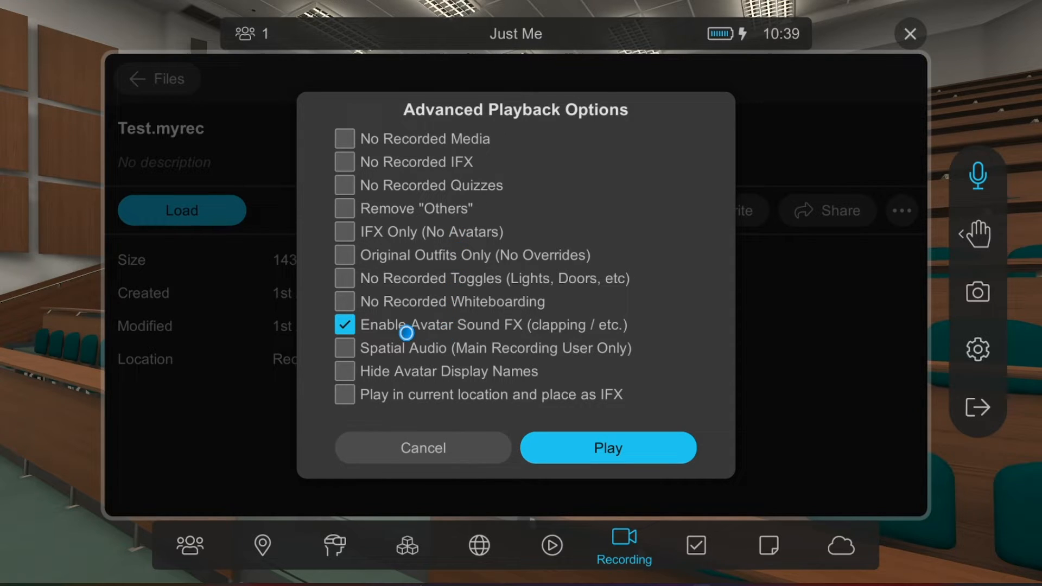
click(344, 324)
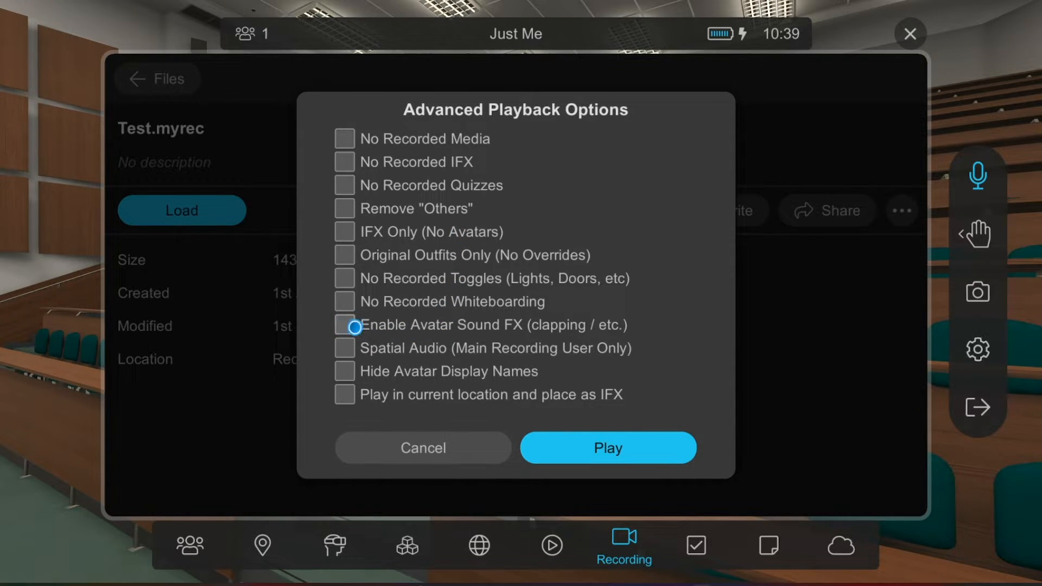
mouse_move(345, 375)
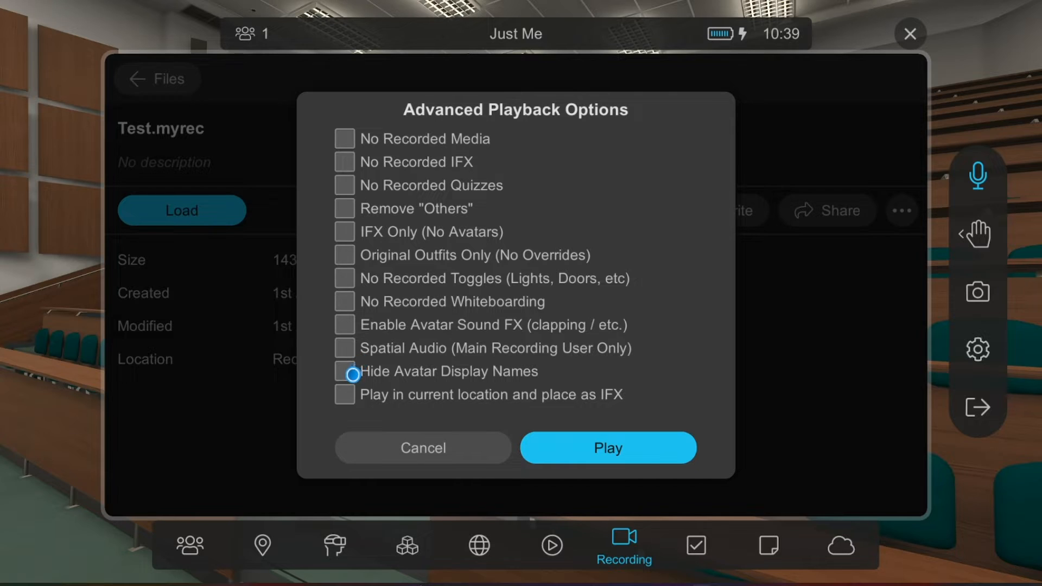
click(344, 371)
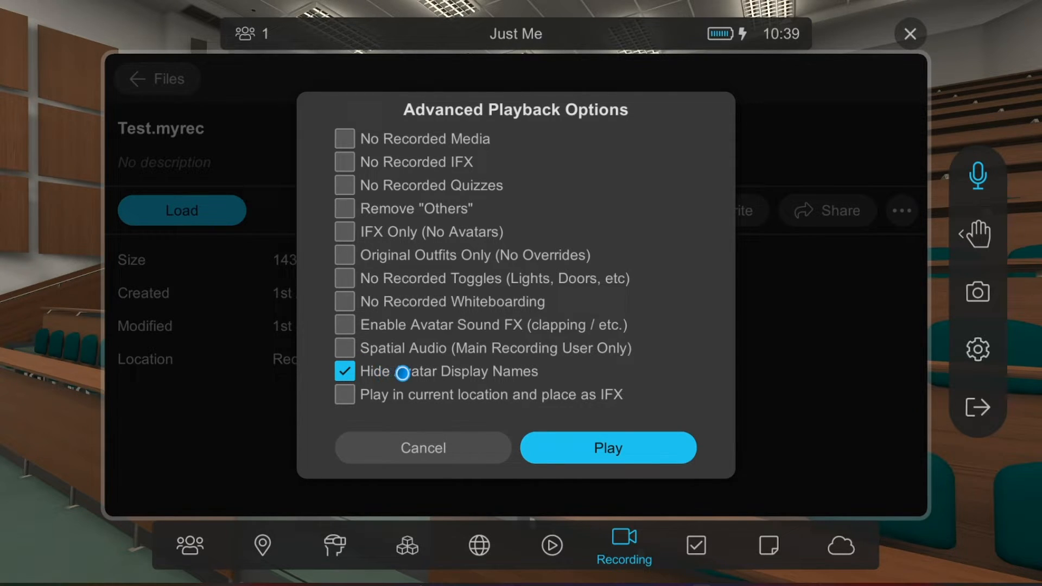
mouse_move(389, 231)
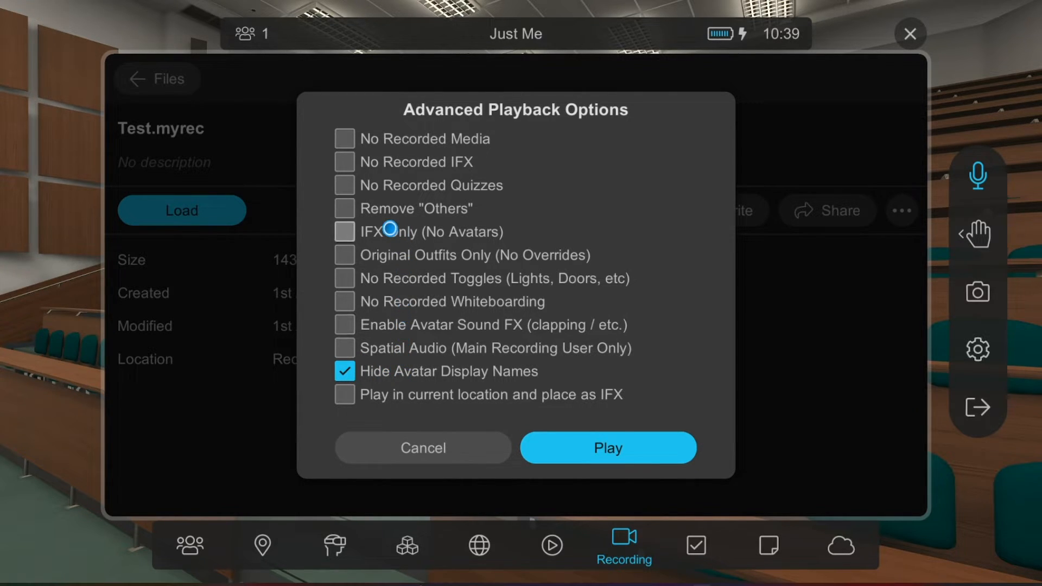
click(344, 231)
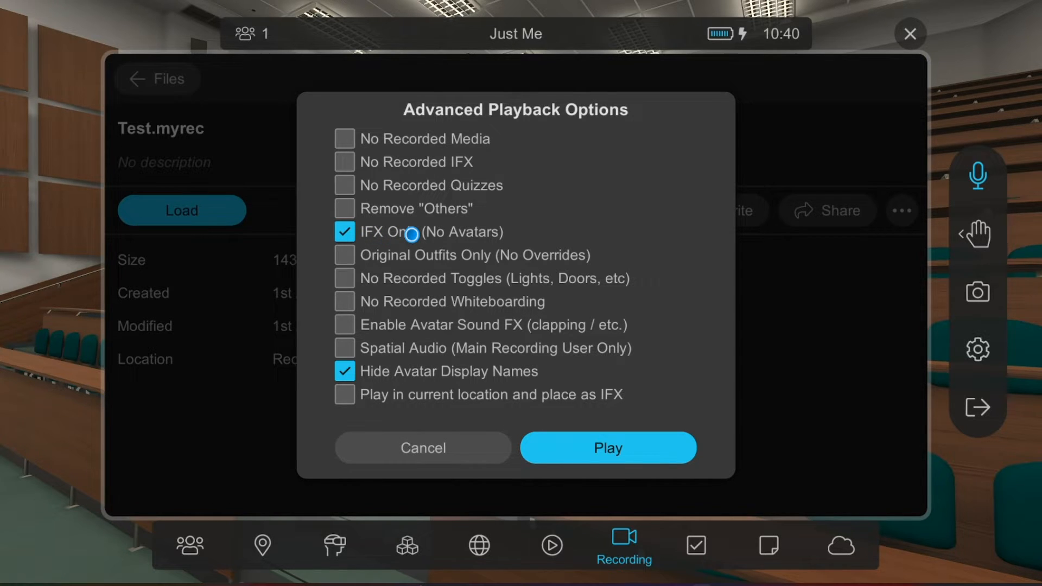
mouse_move(424, 304)
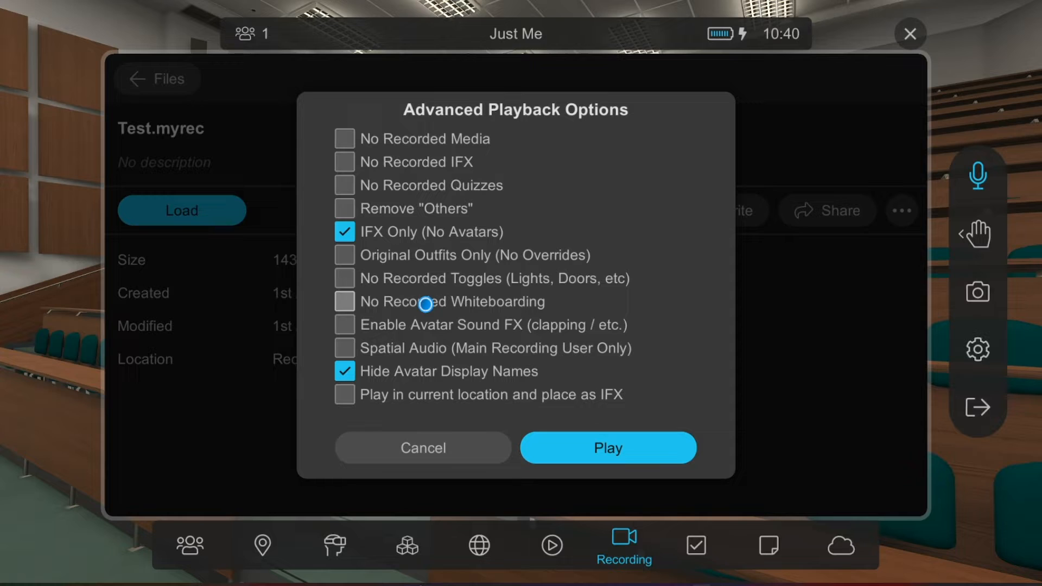
click(344, 326)
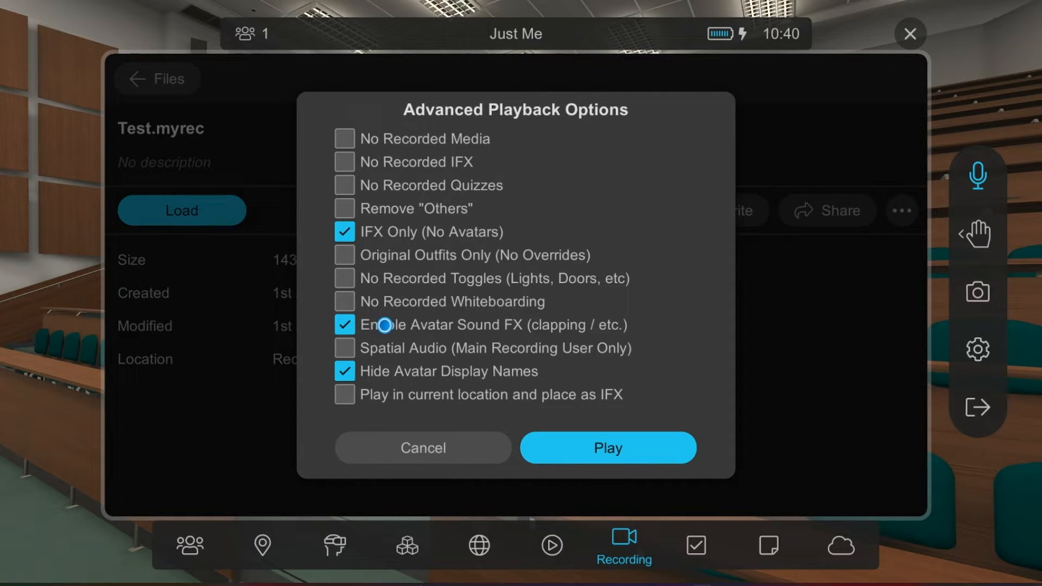
mouse_move(349, 261)
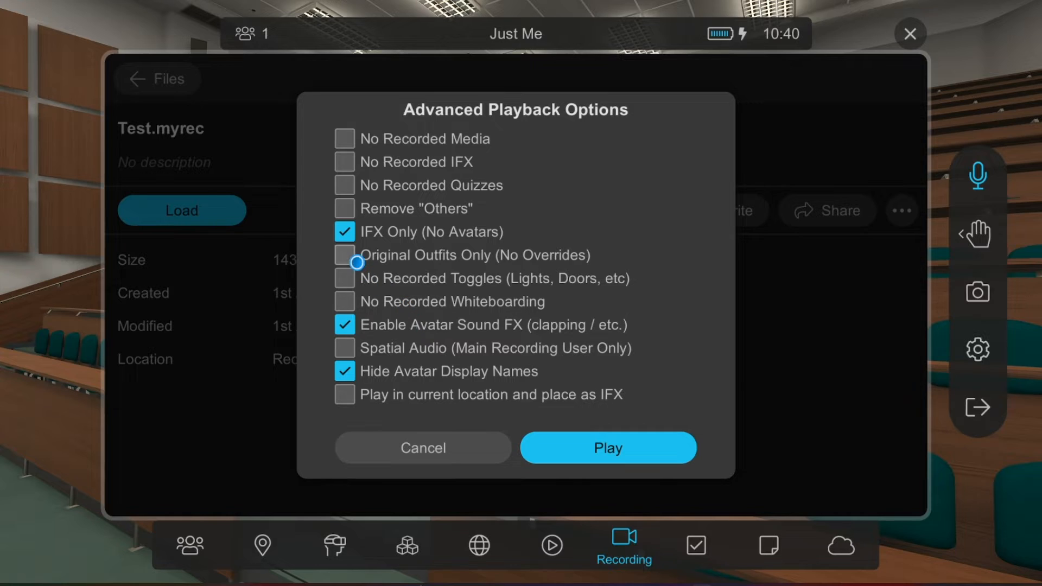
click(344, 231)
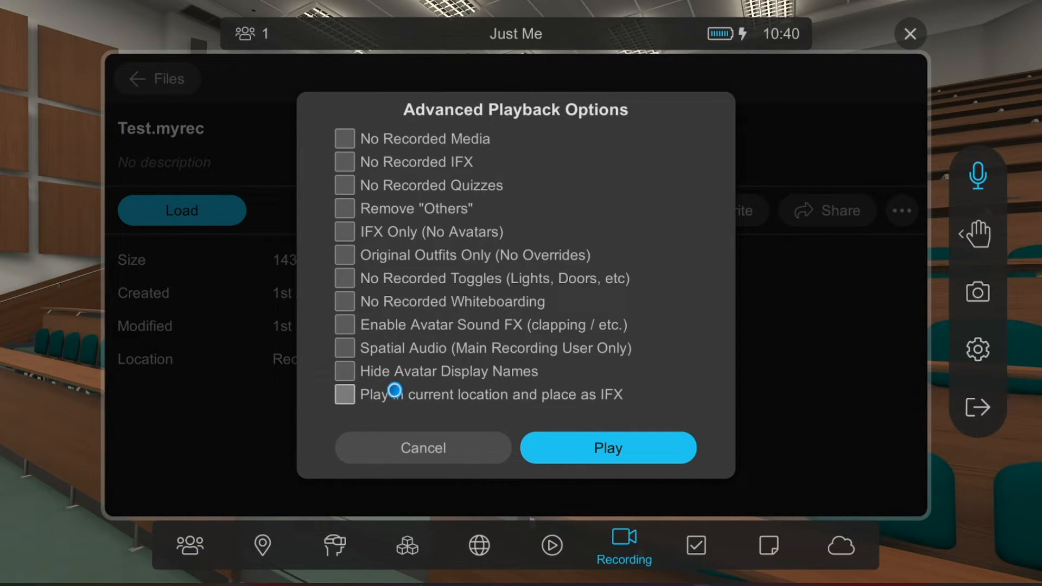
click(422, 447)
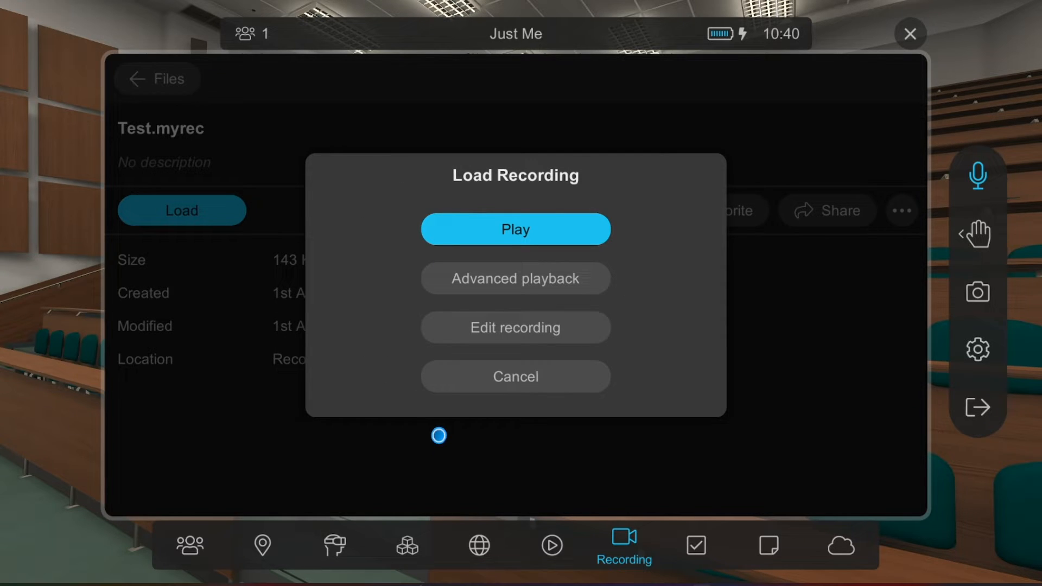
mouse_move(492, 335)
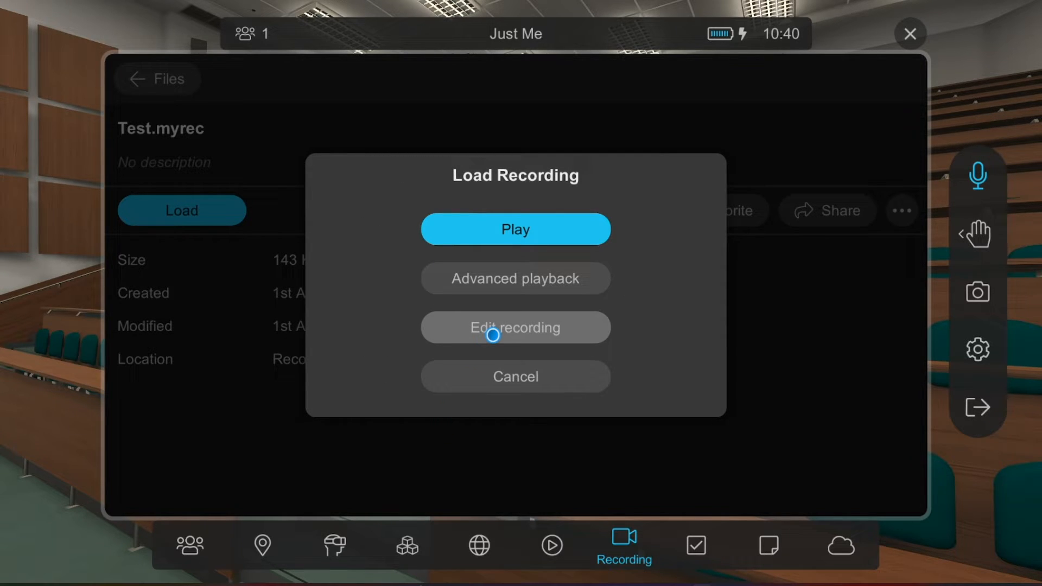
From Edit recording, look at Replace Main Voice and cancel back without choosing audio
click(515, 326)
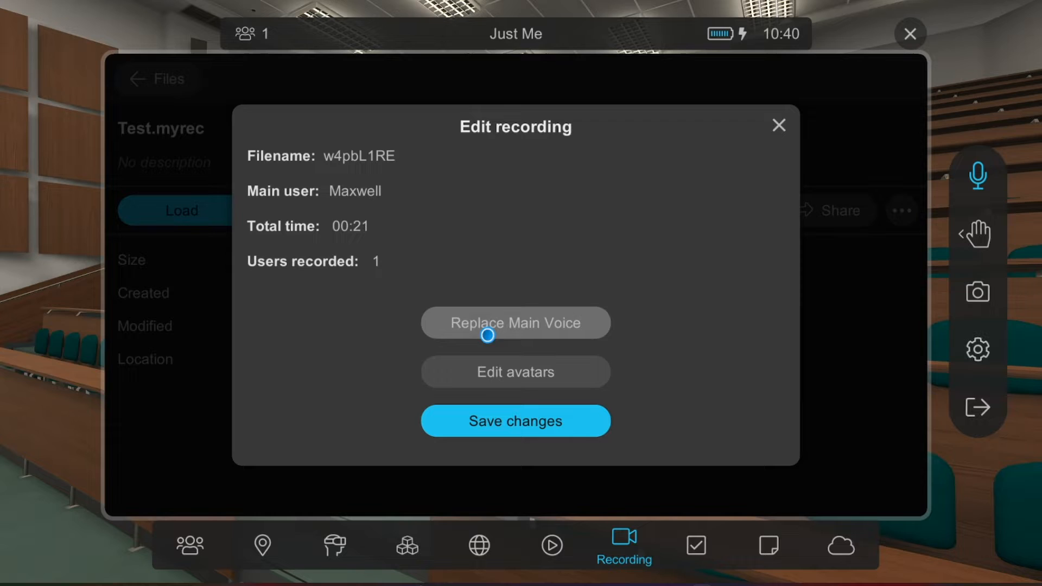
mouse_move(359, 331)
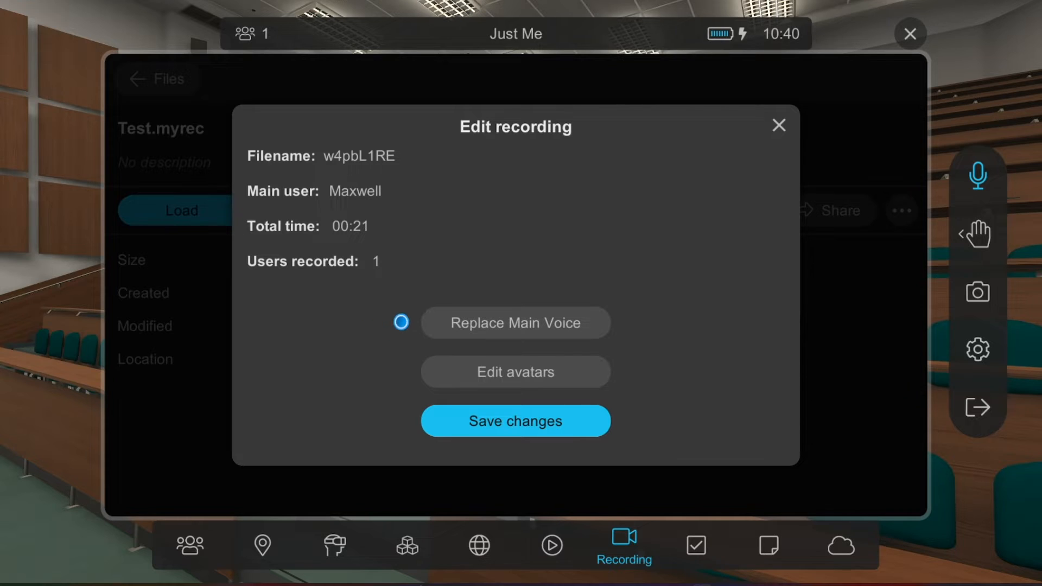
click(514, 324)
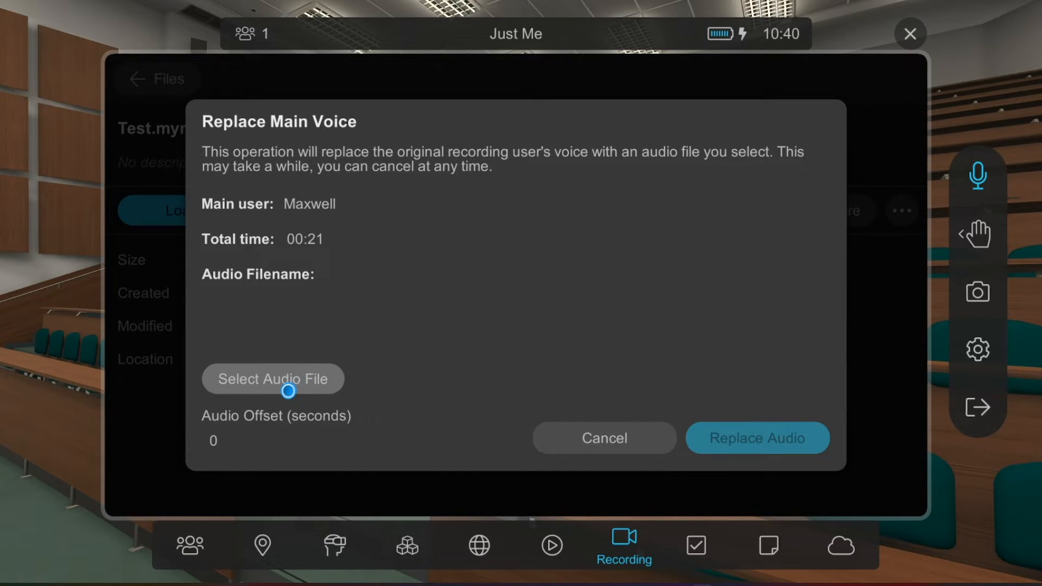
mouse_move(562, 362)
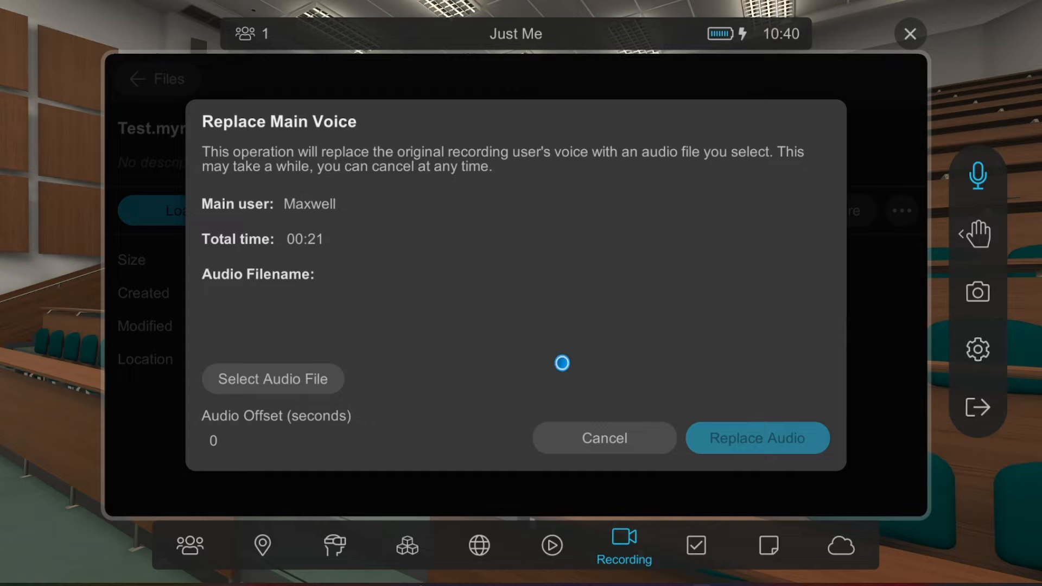
click(602, 438)
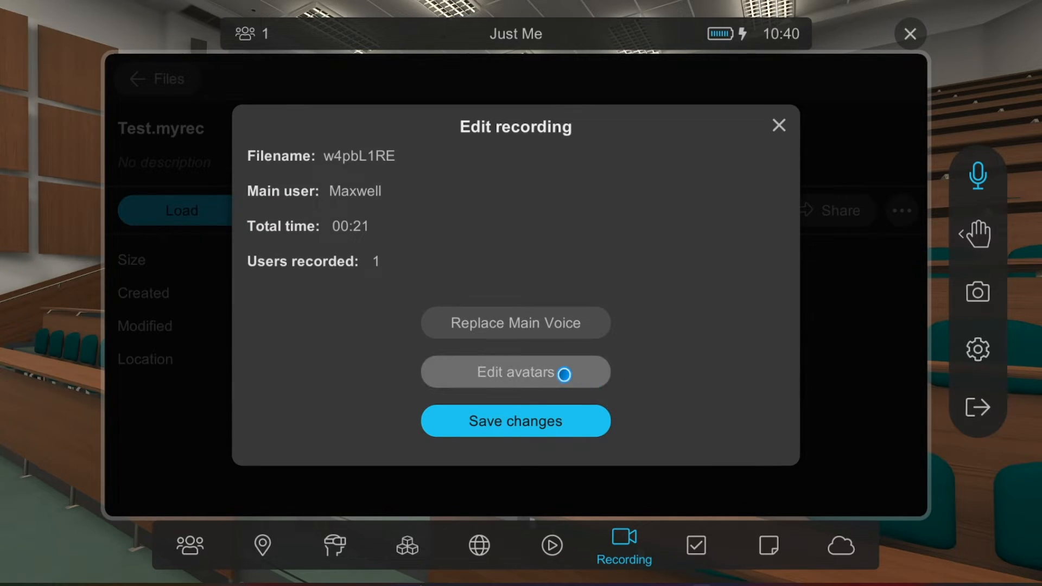
click(514, 372)
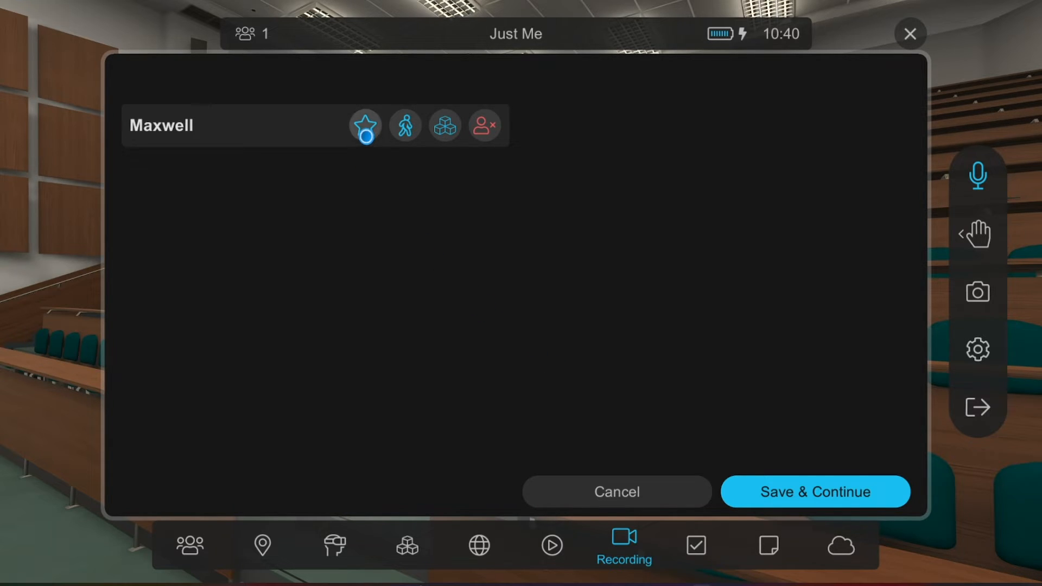
click(404, 125)
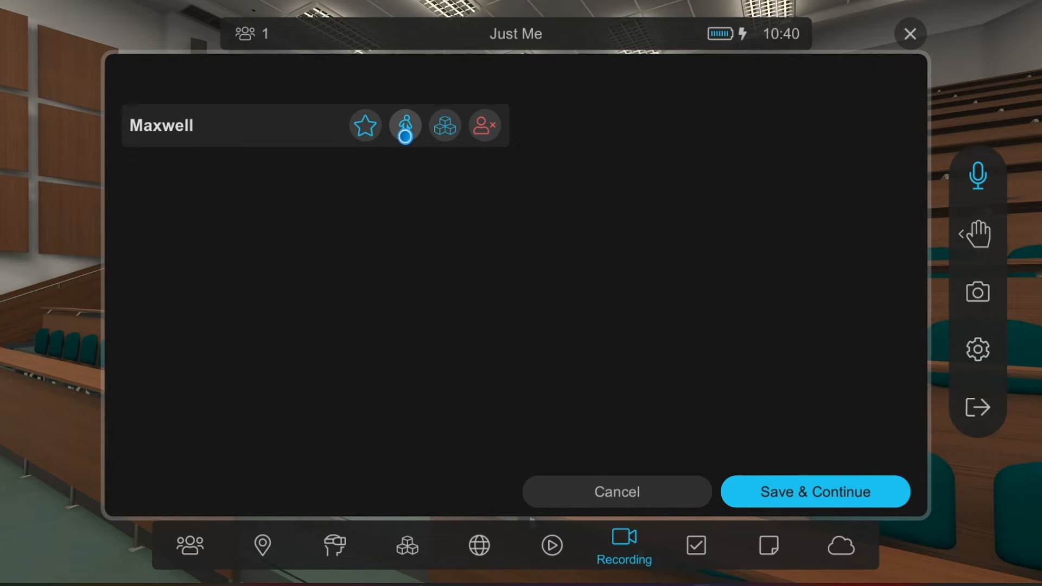
click(444, 125)
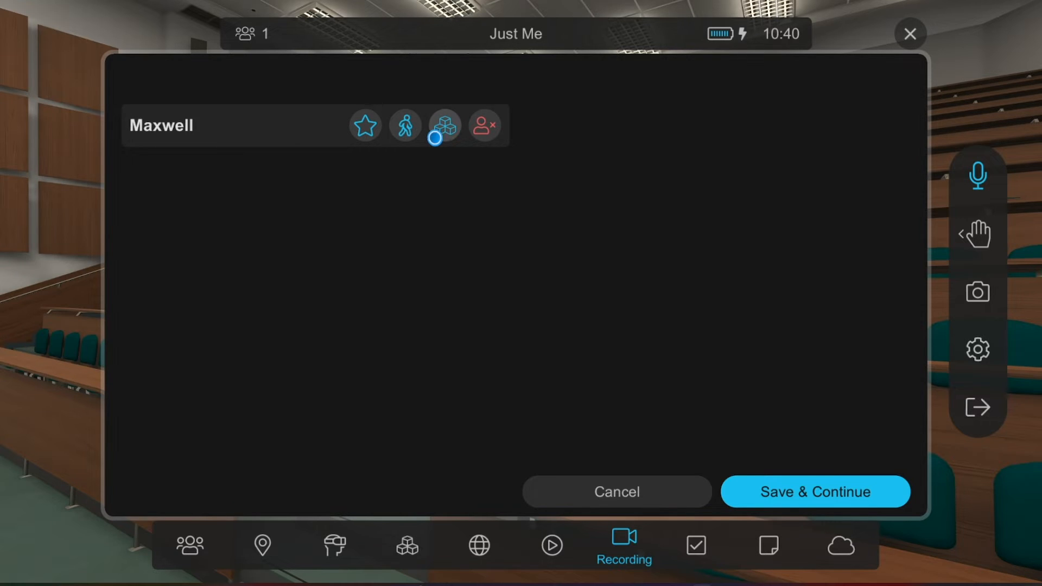
mouse_move(469, 138)
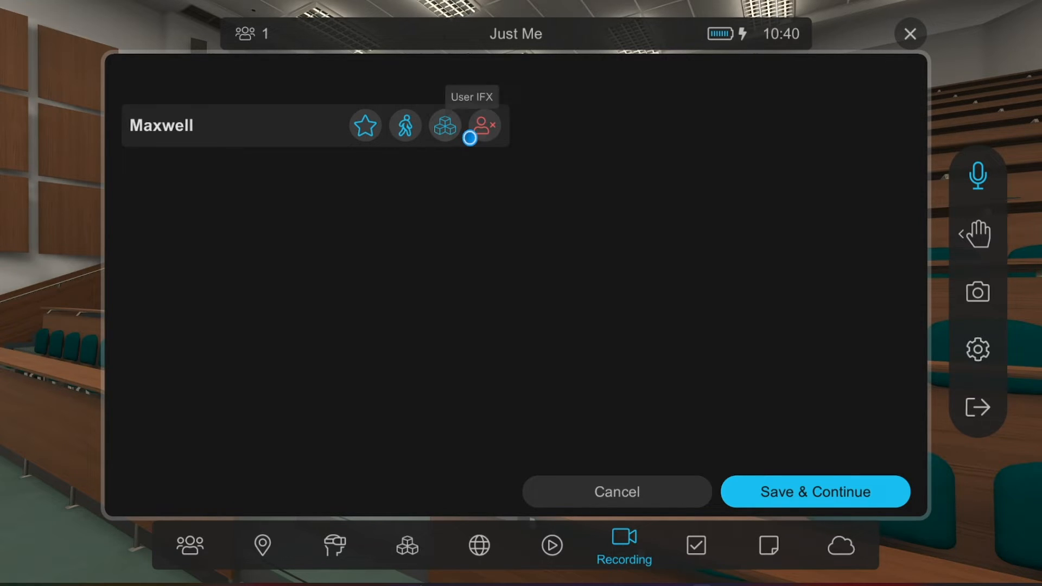
mouse_move(484, 126)
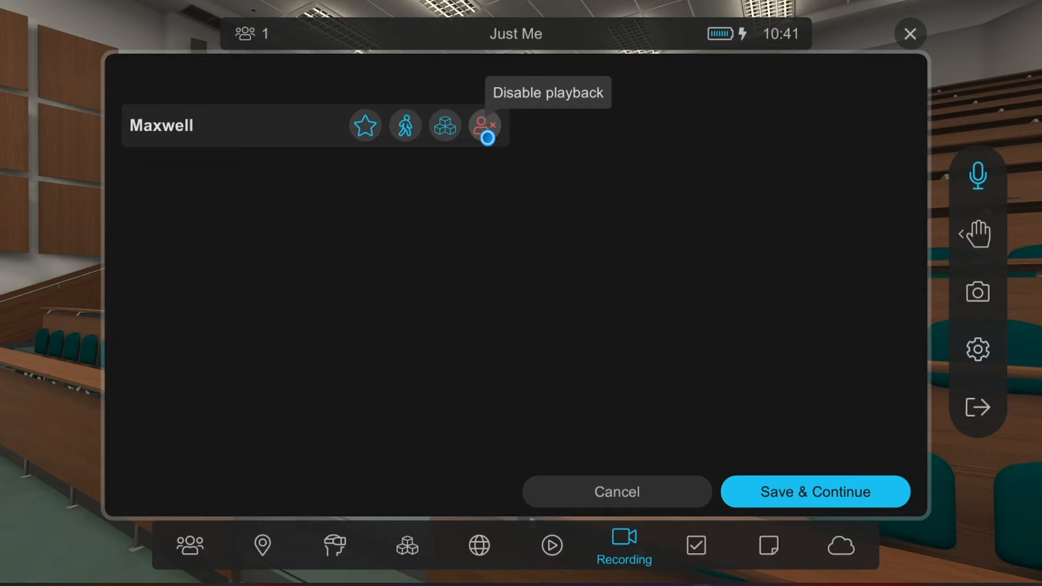
mouse_move(564, 309)
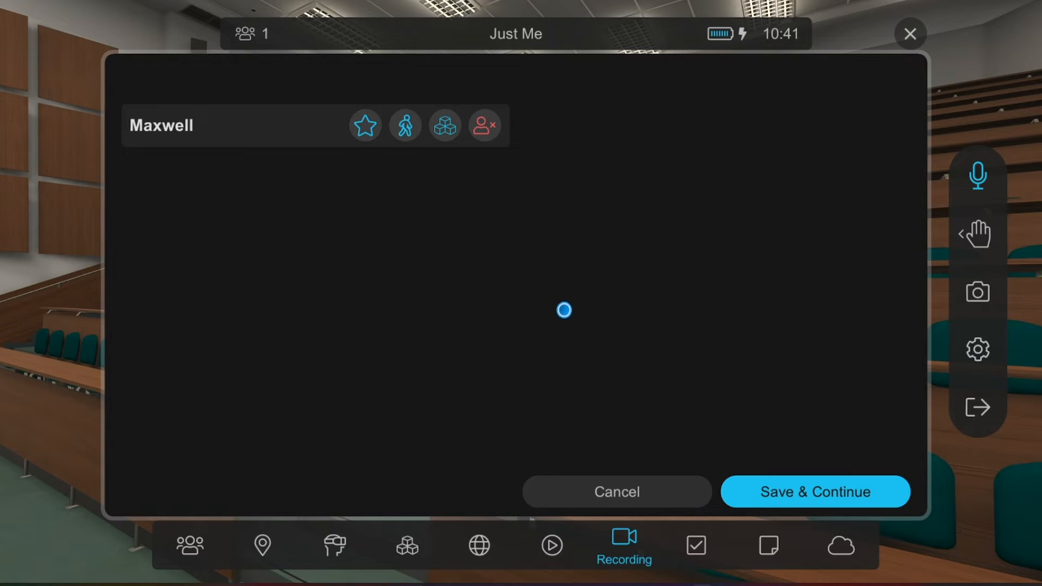
mouse_move(616, 492)
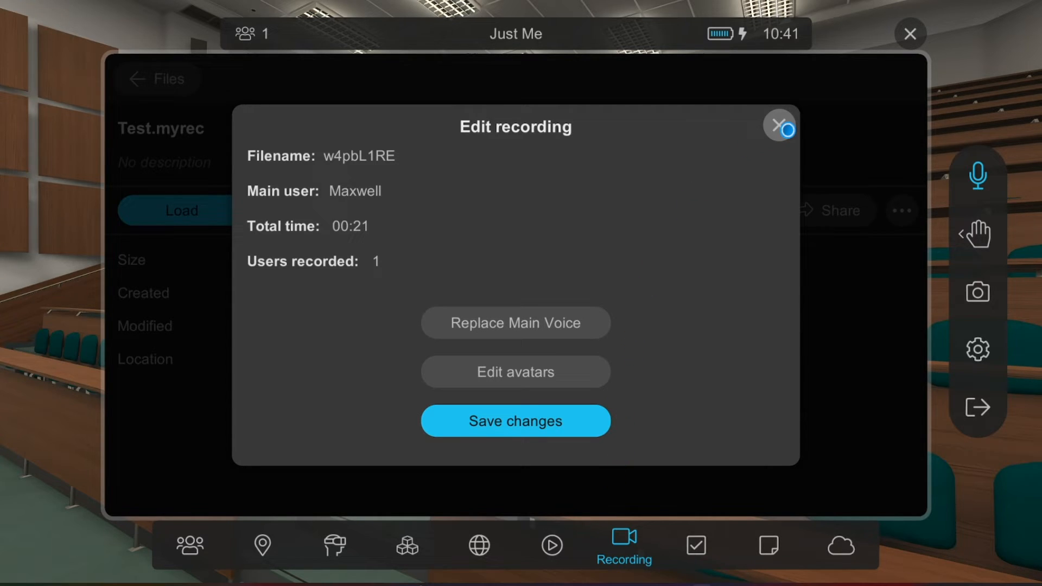
Leave the edit details and play Test.myrec in the shared screen recordings
click(780, 126)
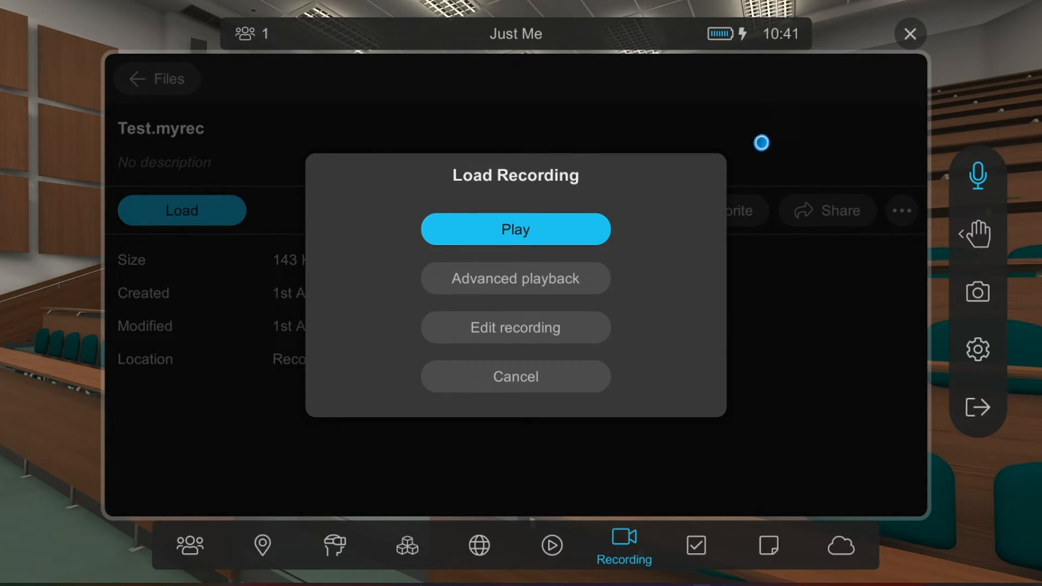
mouse_move(506, 230)
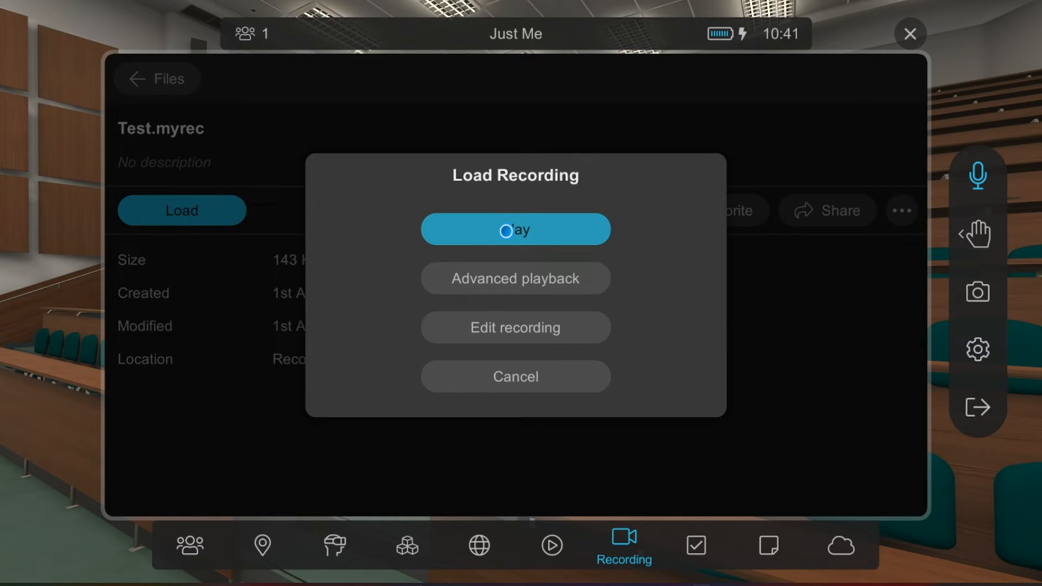
click(514, 229)
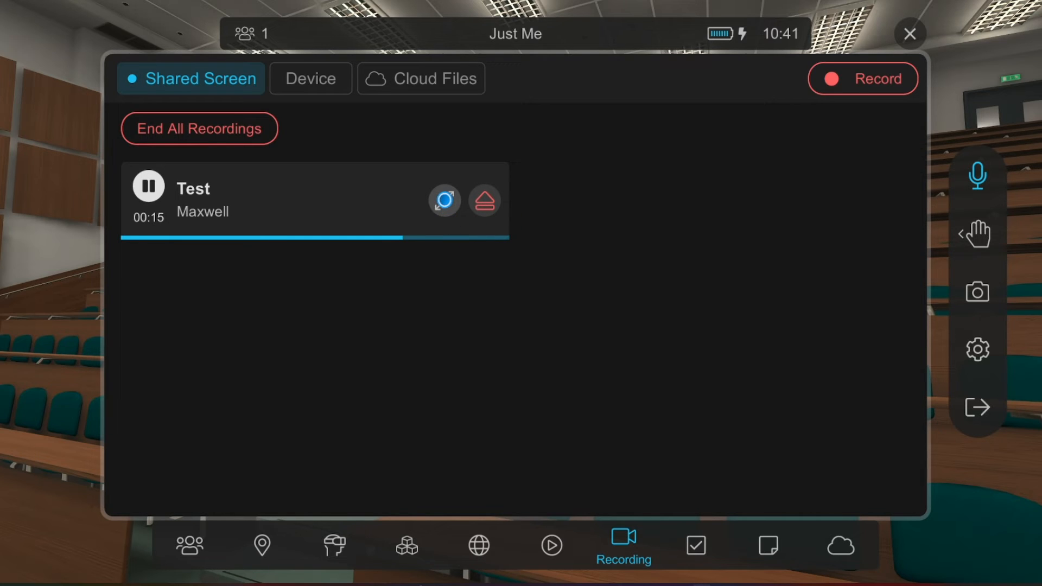
In the expanded player skip +10 then -10 twice, pause Test at 00:05 and collapse the player
click(444, 199)
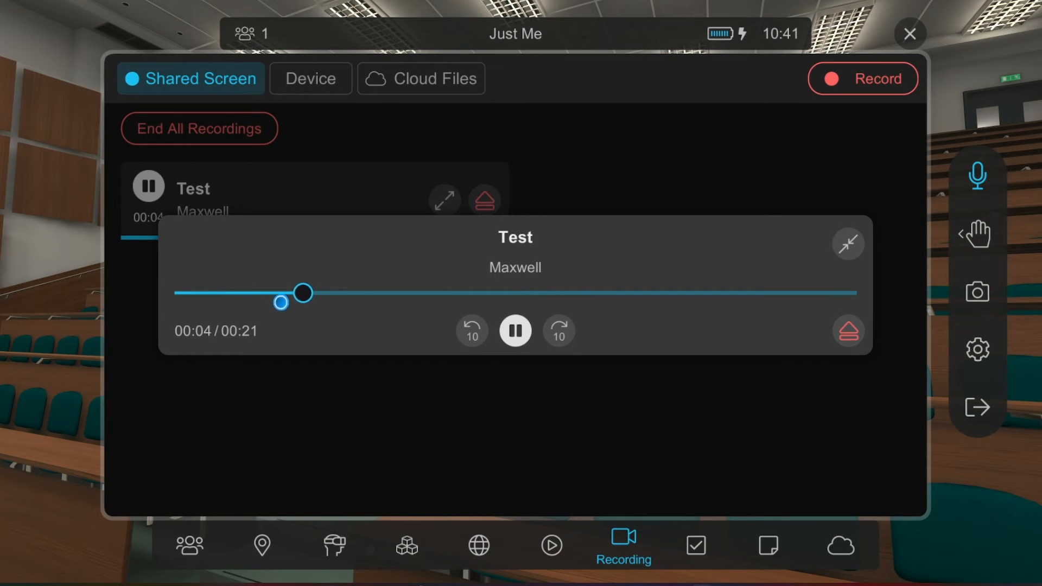
click(558, 330)
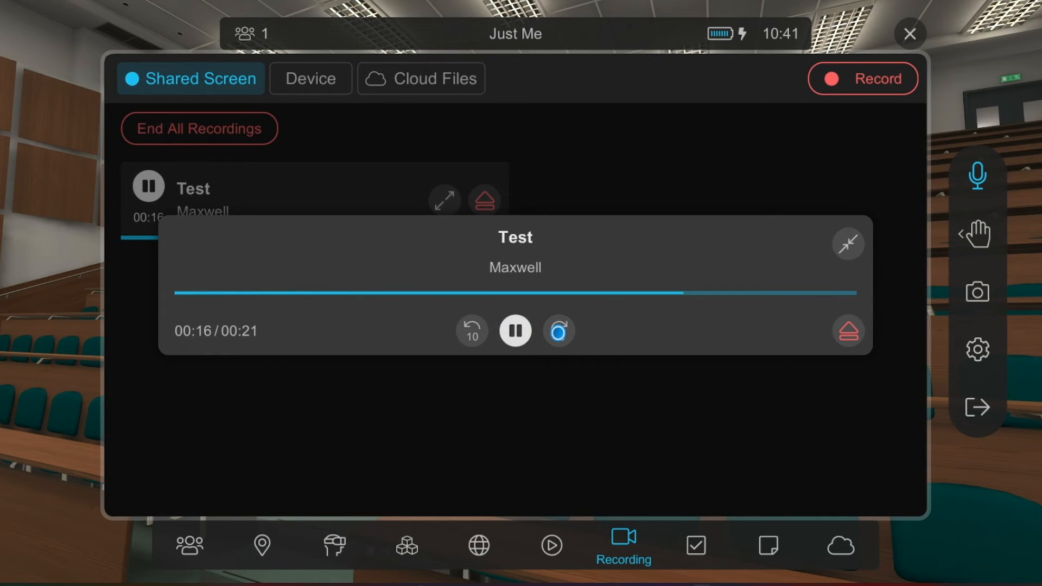
click(472, 330)
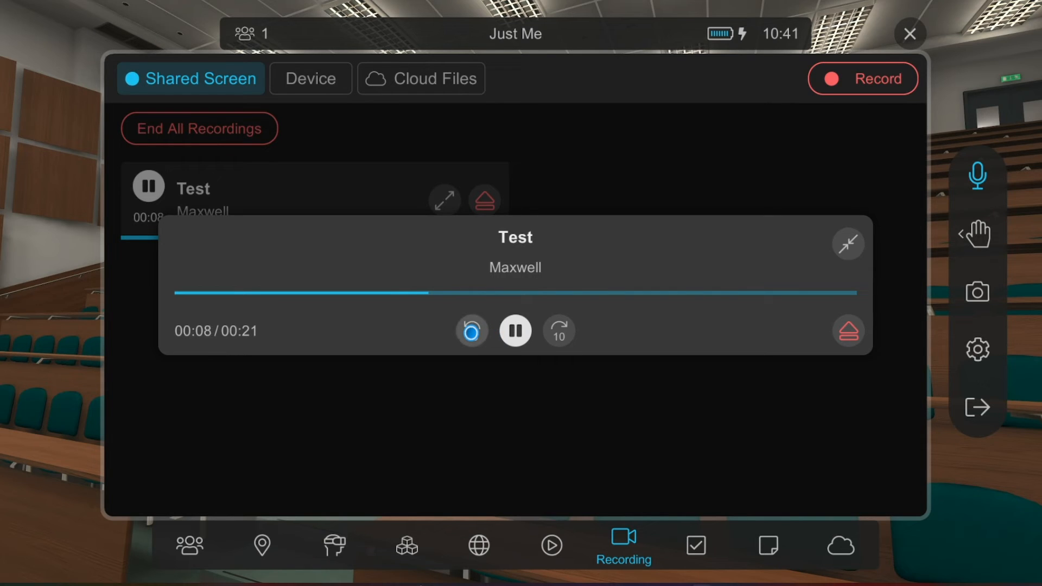
click(472, 330)
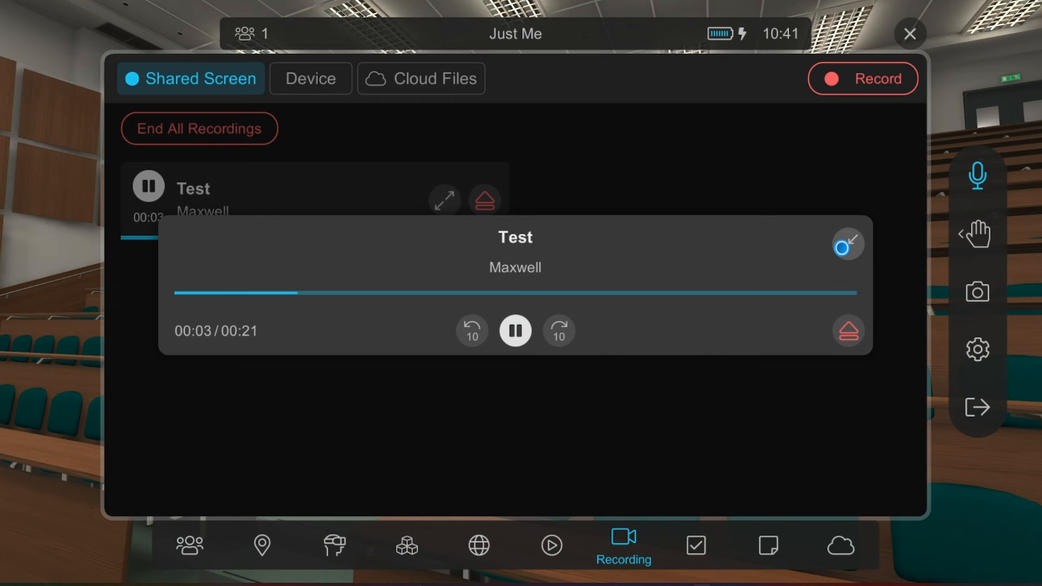
click(514, 331)
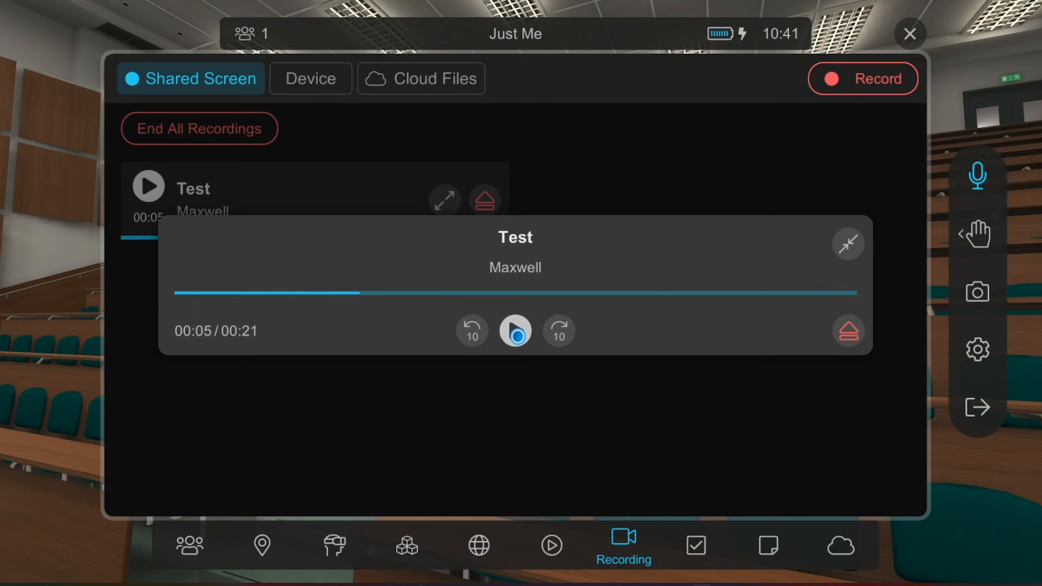
click(847, 242)
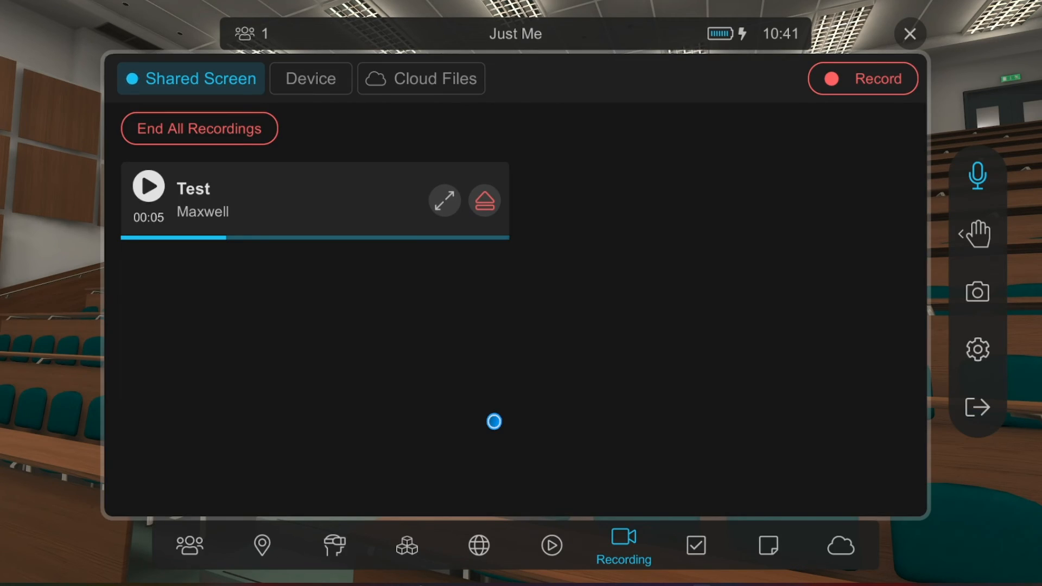